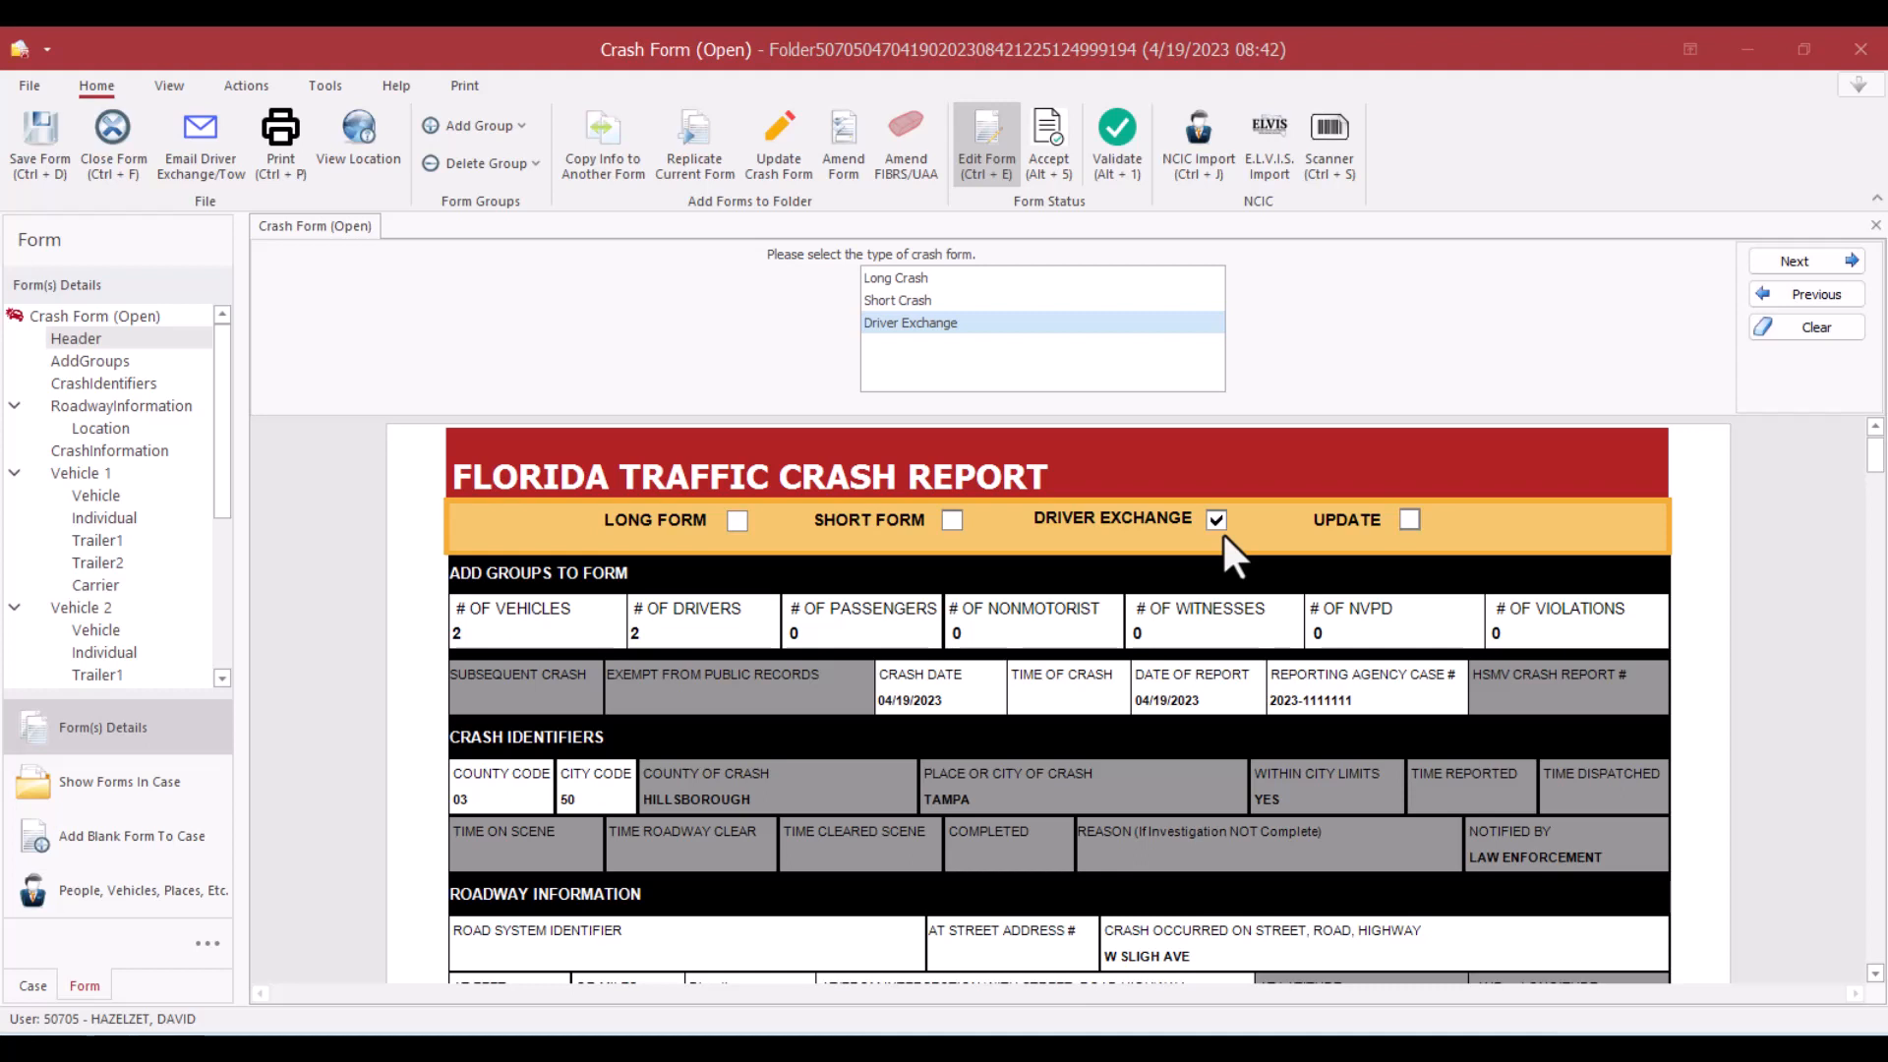
pyautogui.moveTo(921, 289)
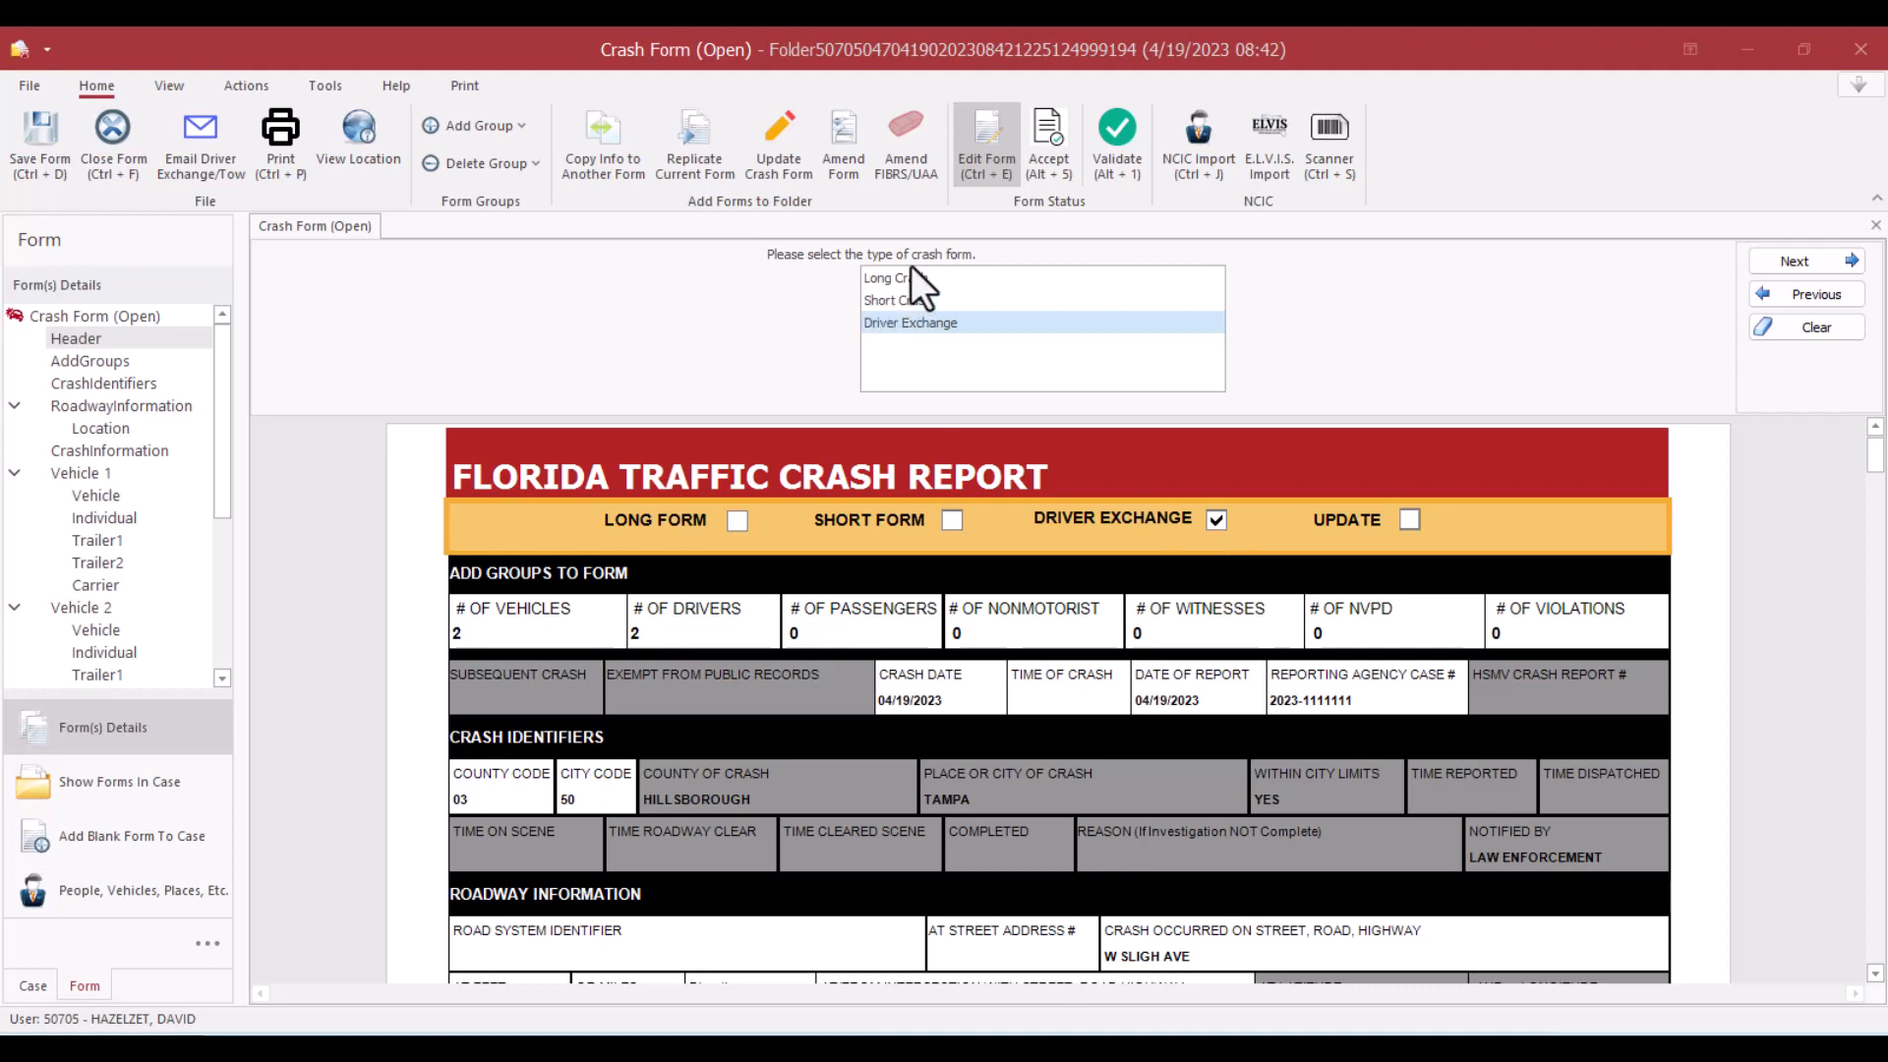
# Choose Driver Exchange as the crash report type, ticking its Driver Exchange box.
pyautogui.click(894, 277)
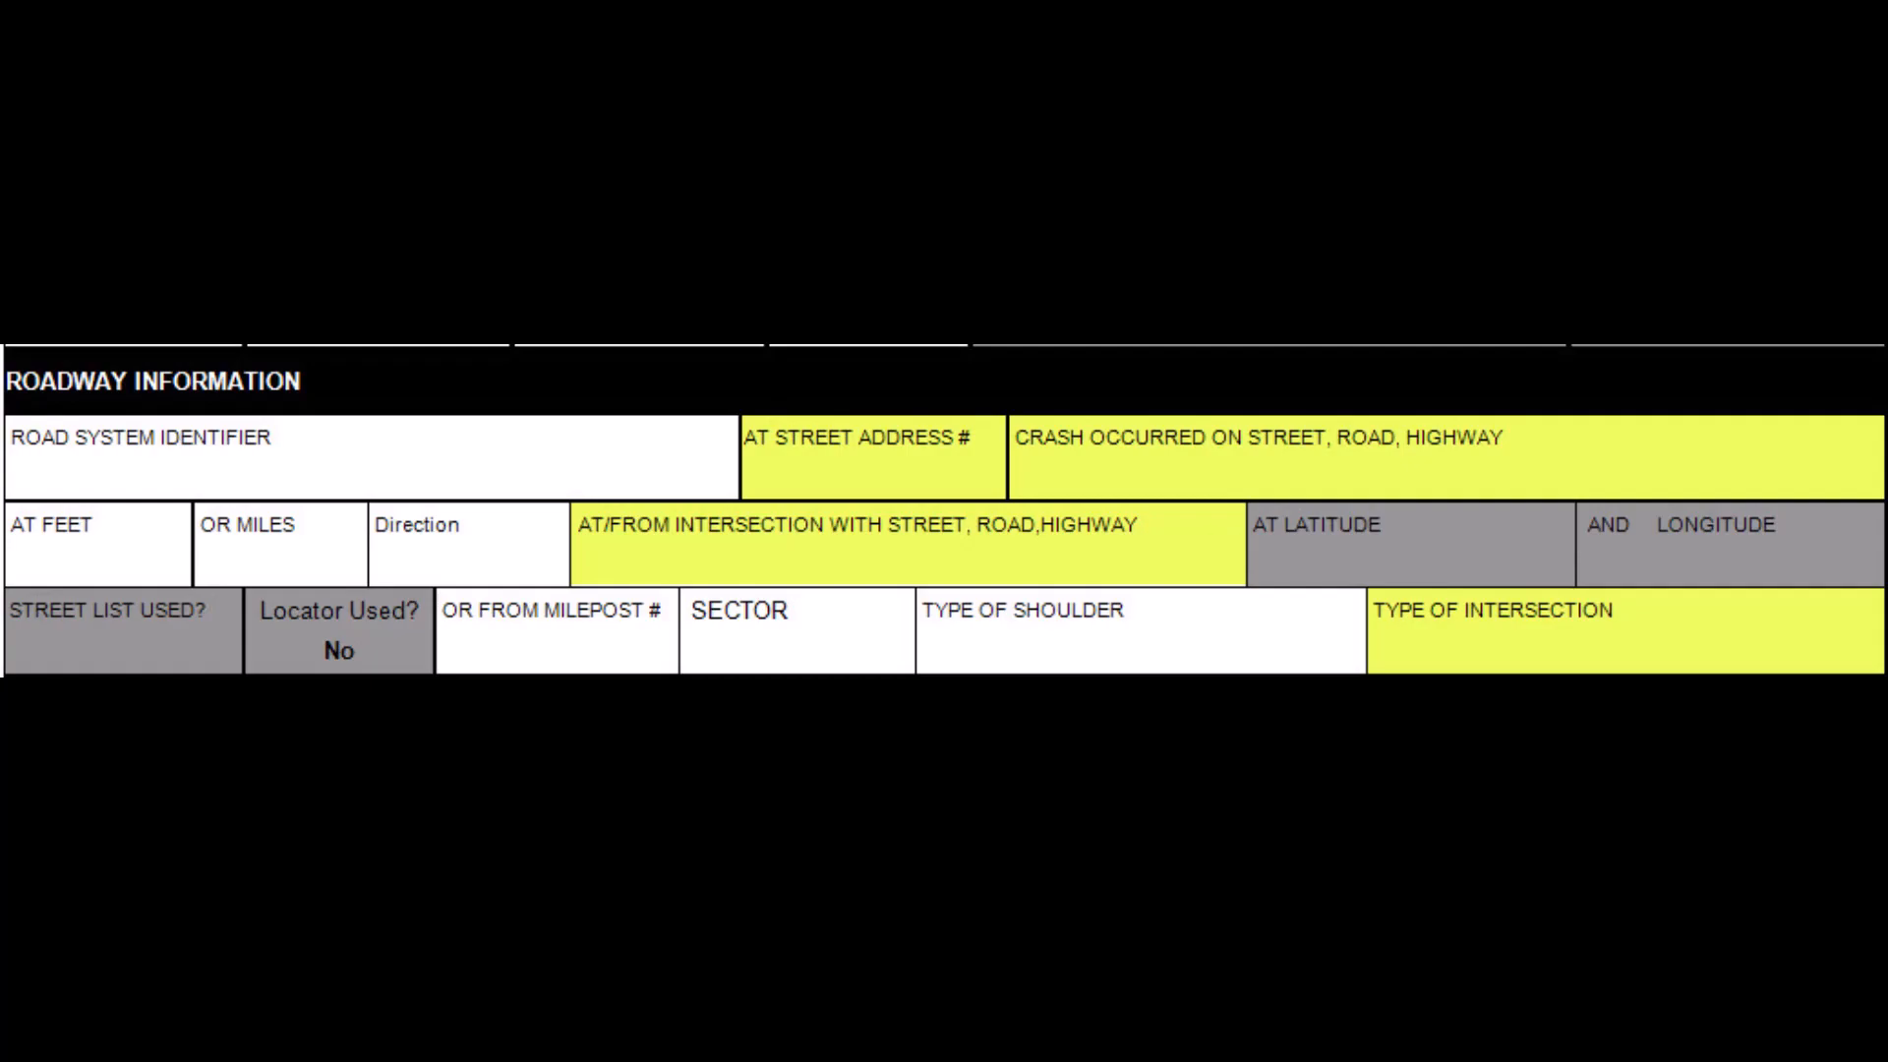
# Scroll the form to the Roadway Information street address field.
pyautogui.scroll(3)
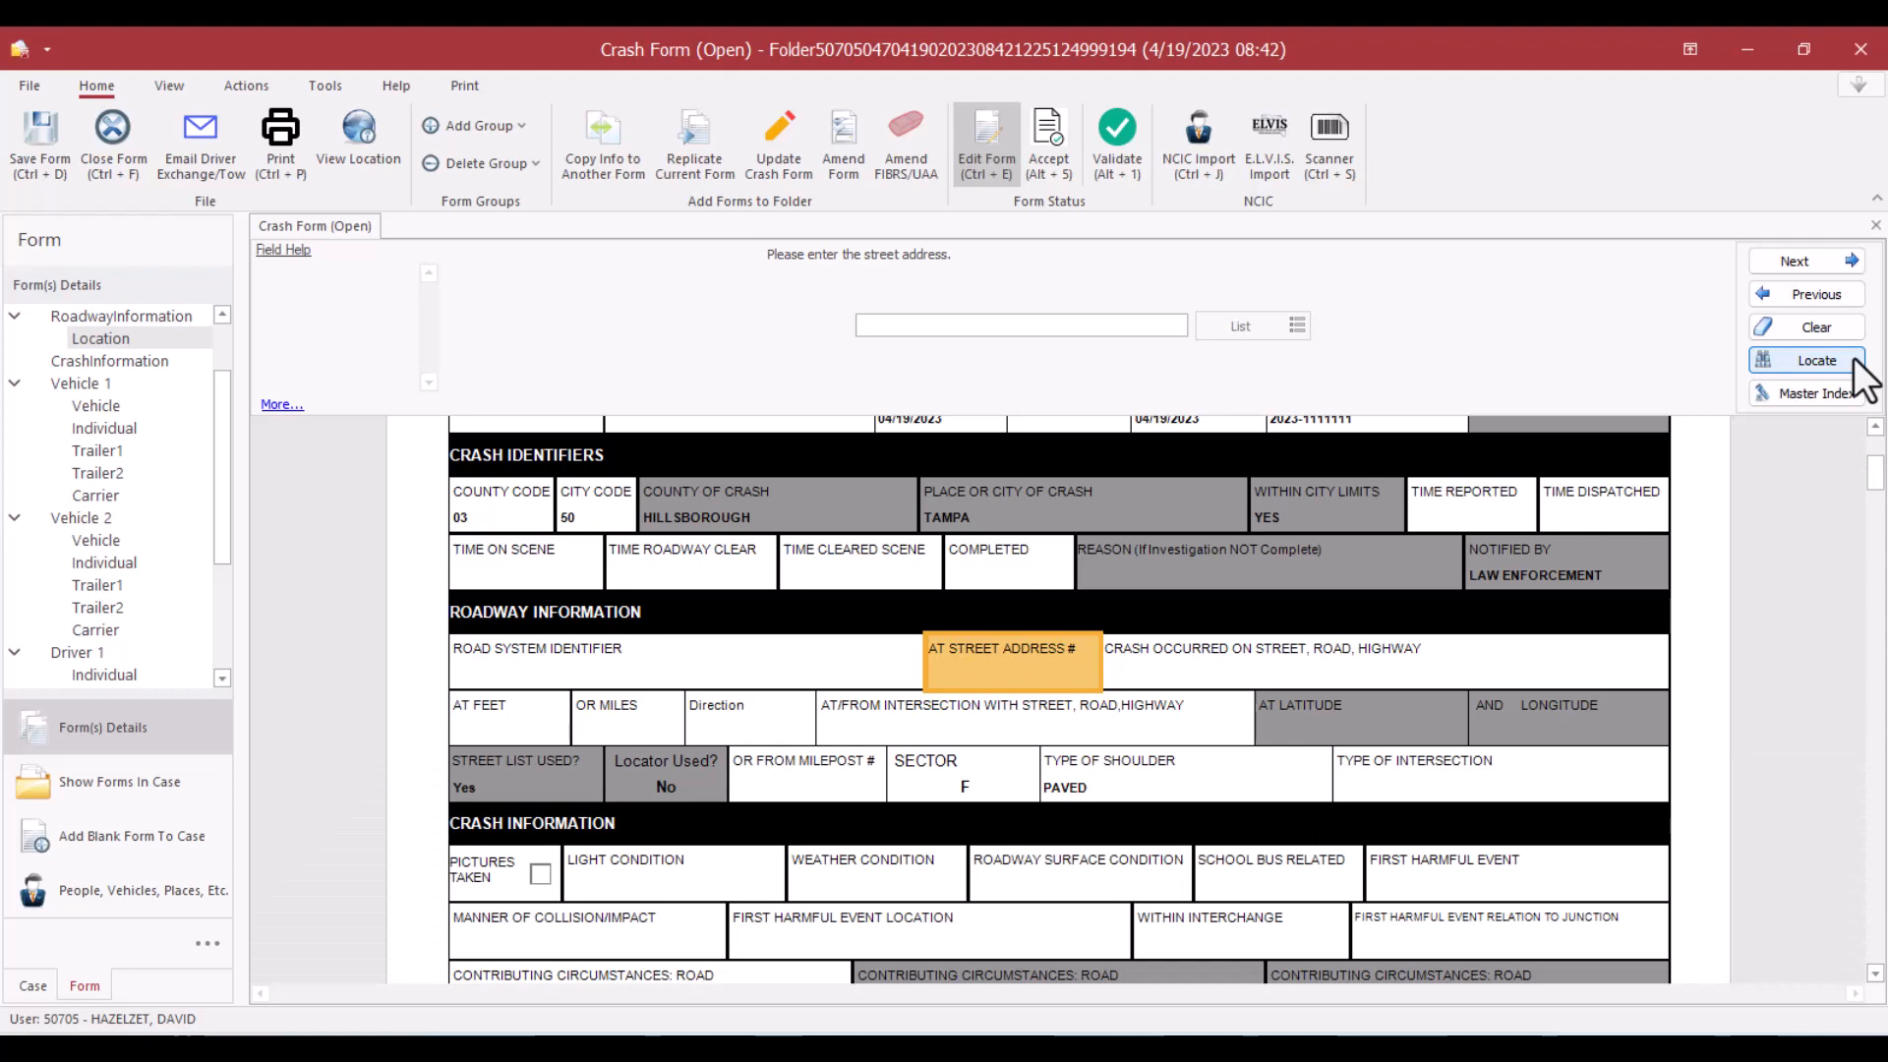
# Geolocate the crash point at W Sligh Ave and N Blvd on the aerial map.
pyautogui.click(1812, 360)
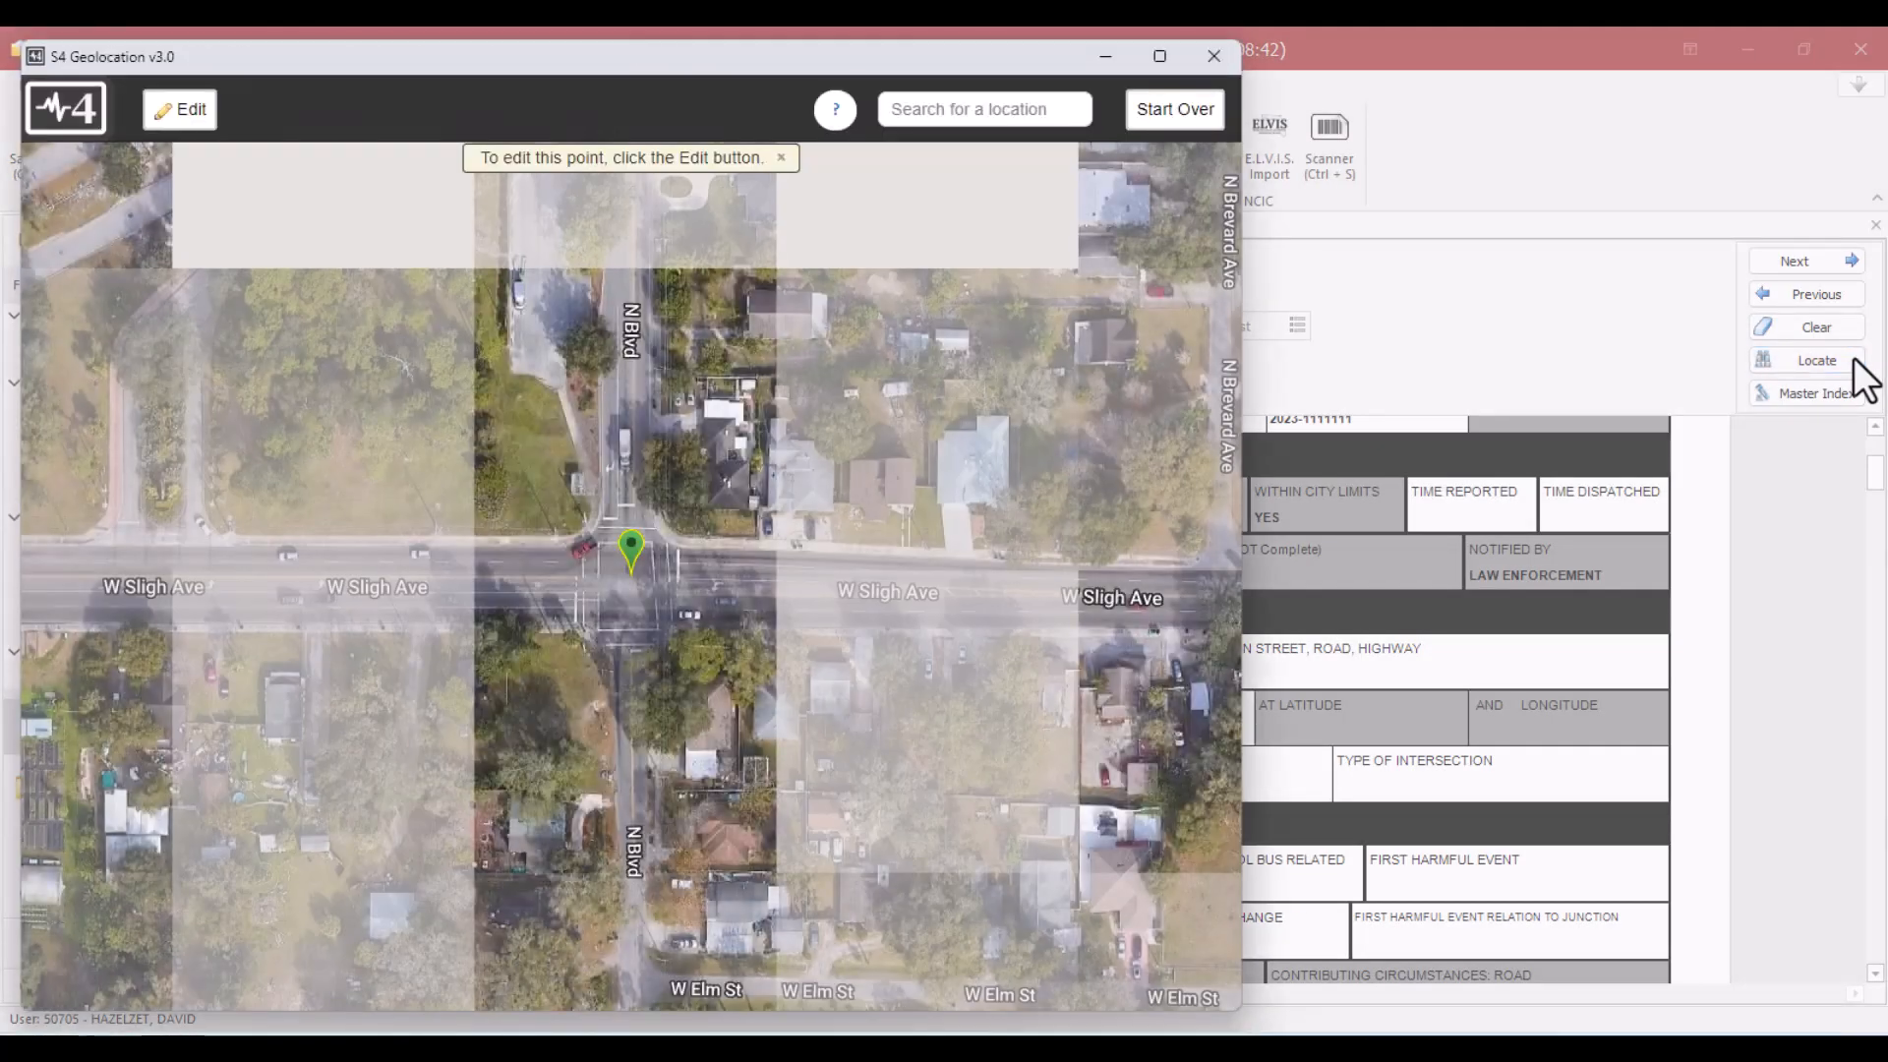
pyautogui.click(1212, 55)
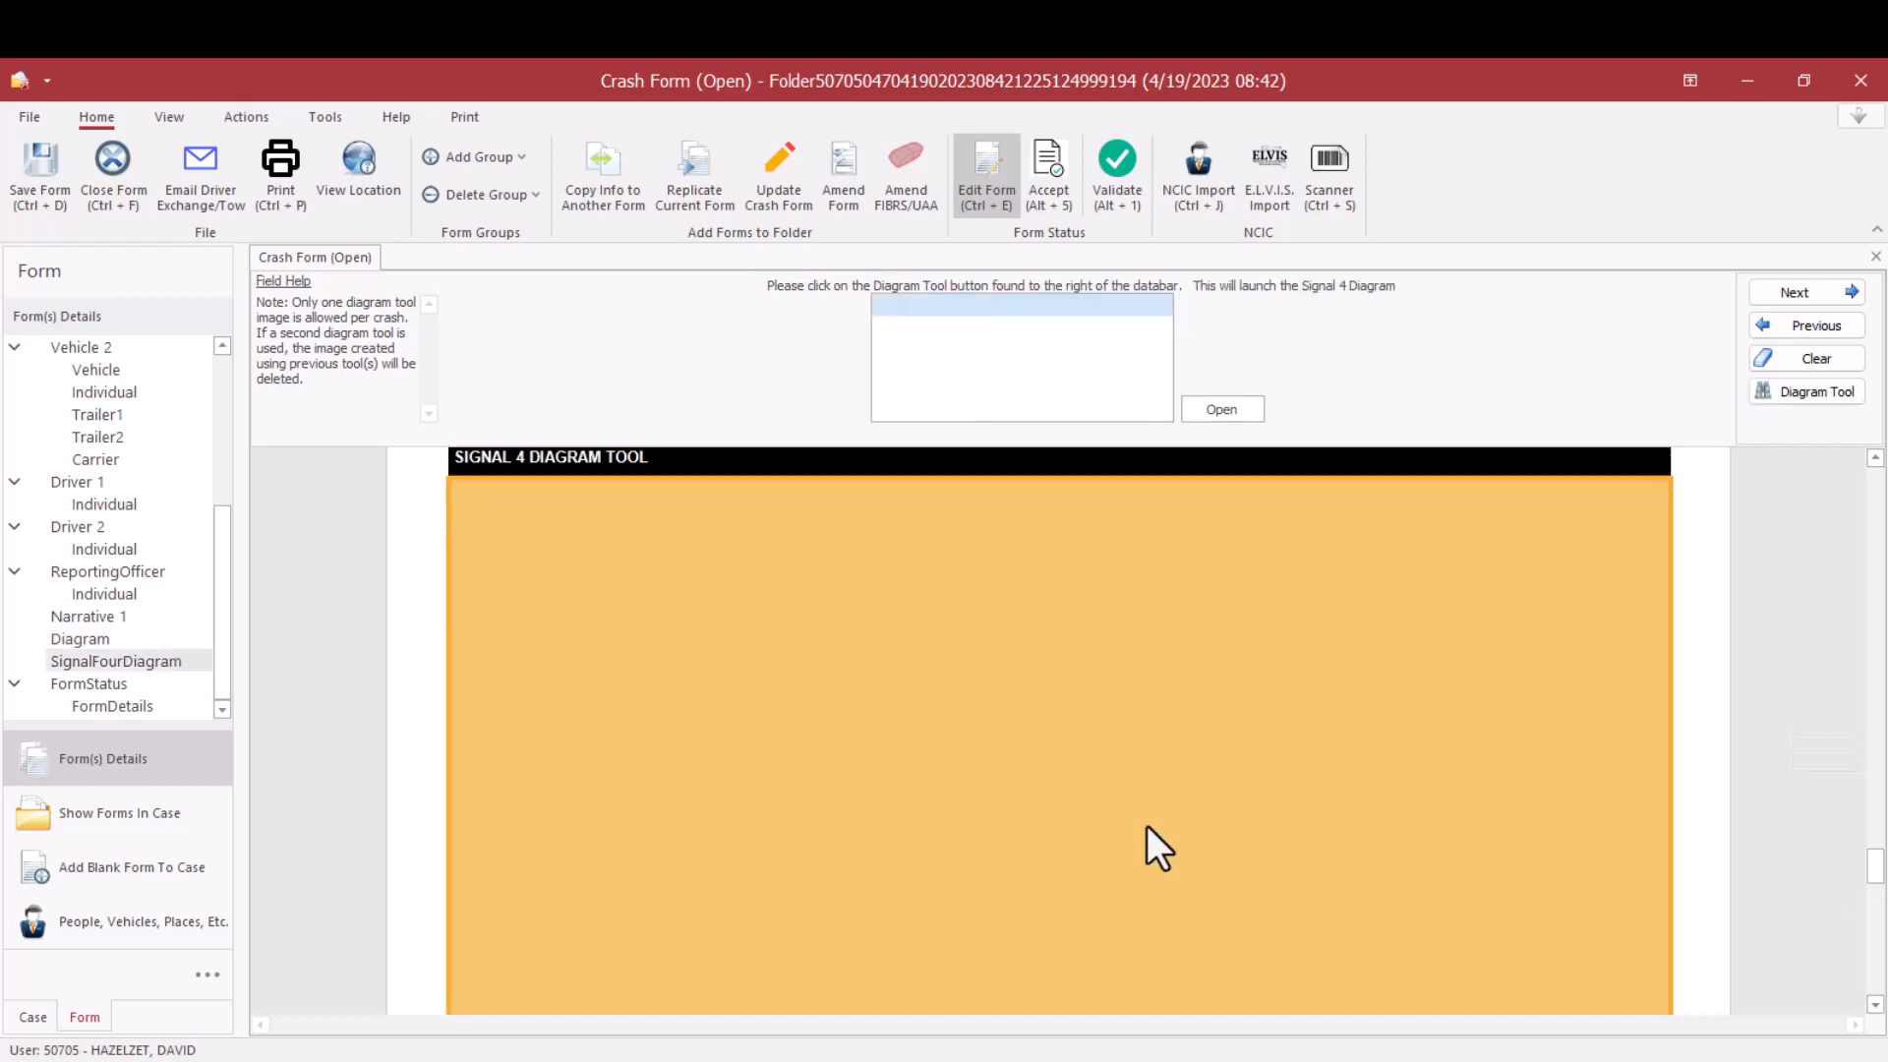
pyautogui.moveTo(1812, 392)
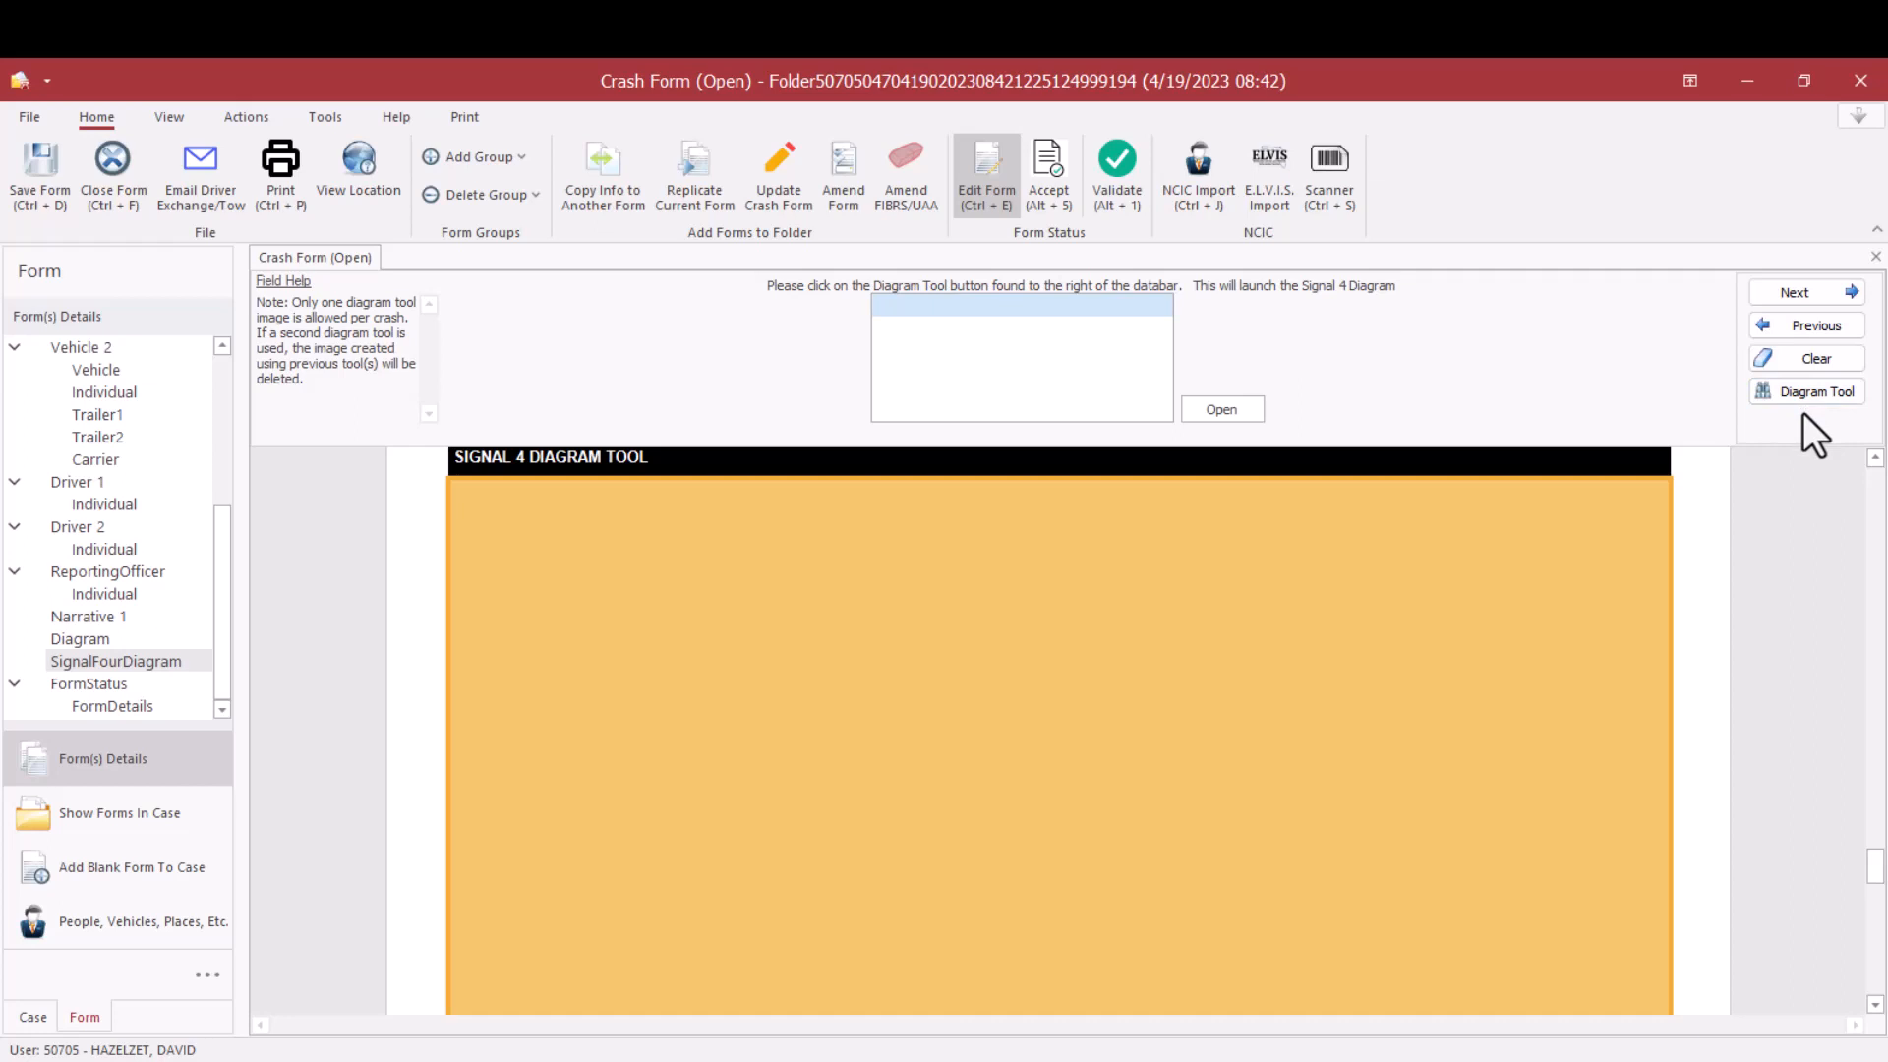
pyautogui.moveTo(938, 835)
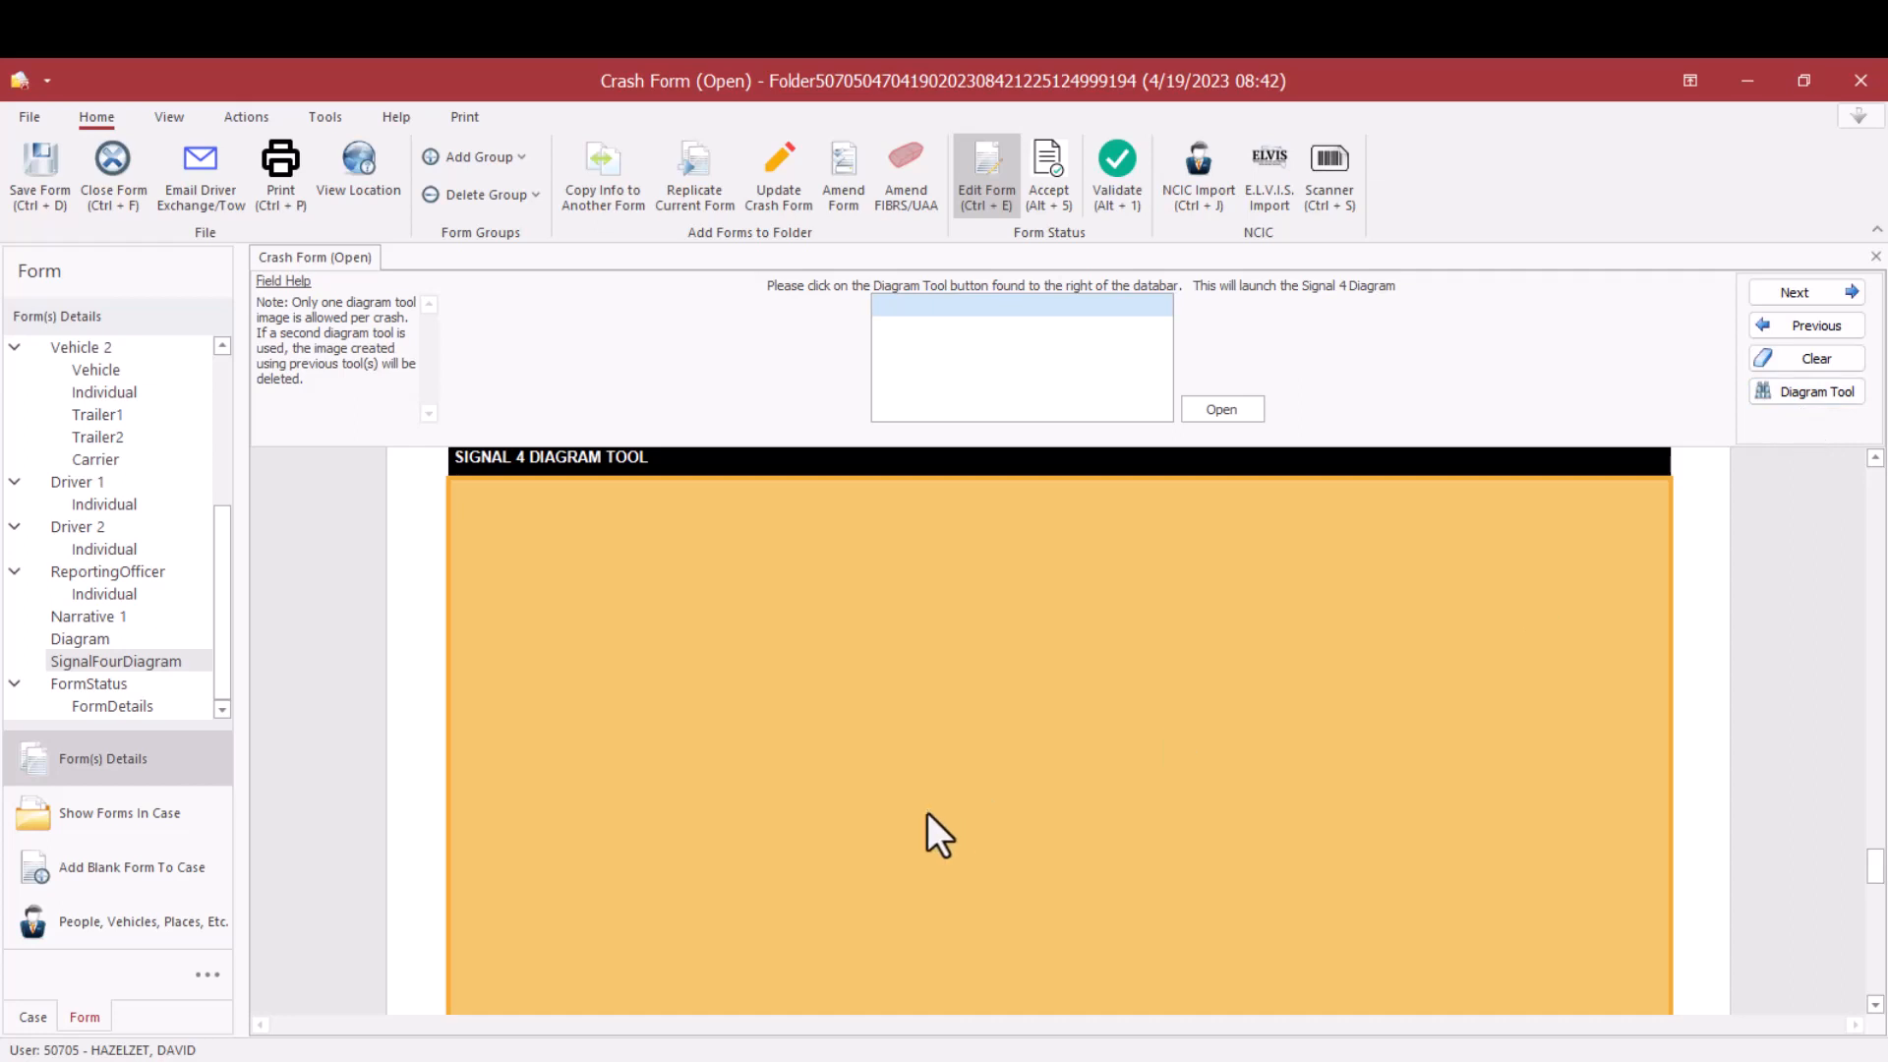
pyautogui.moveTo(74, 349)
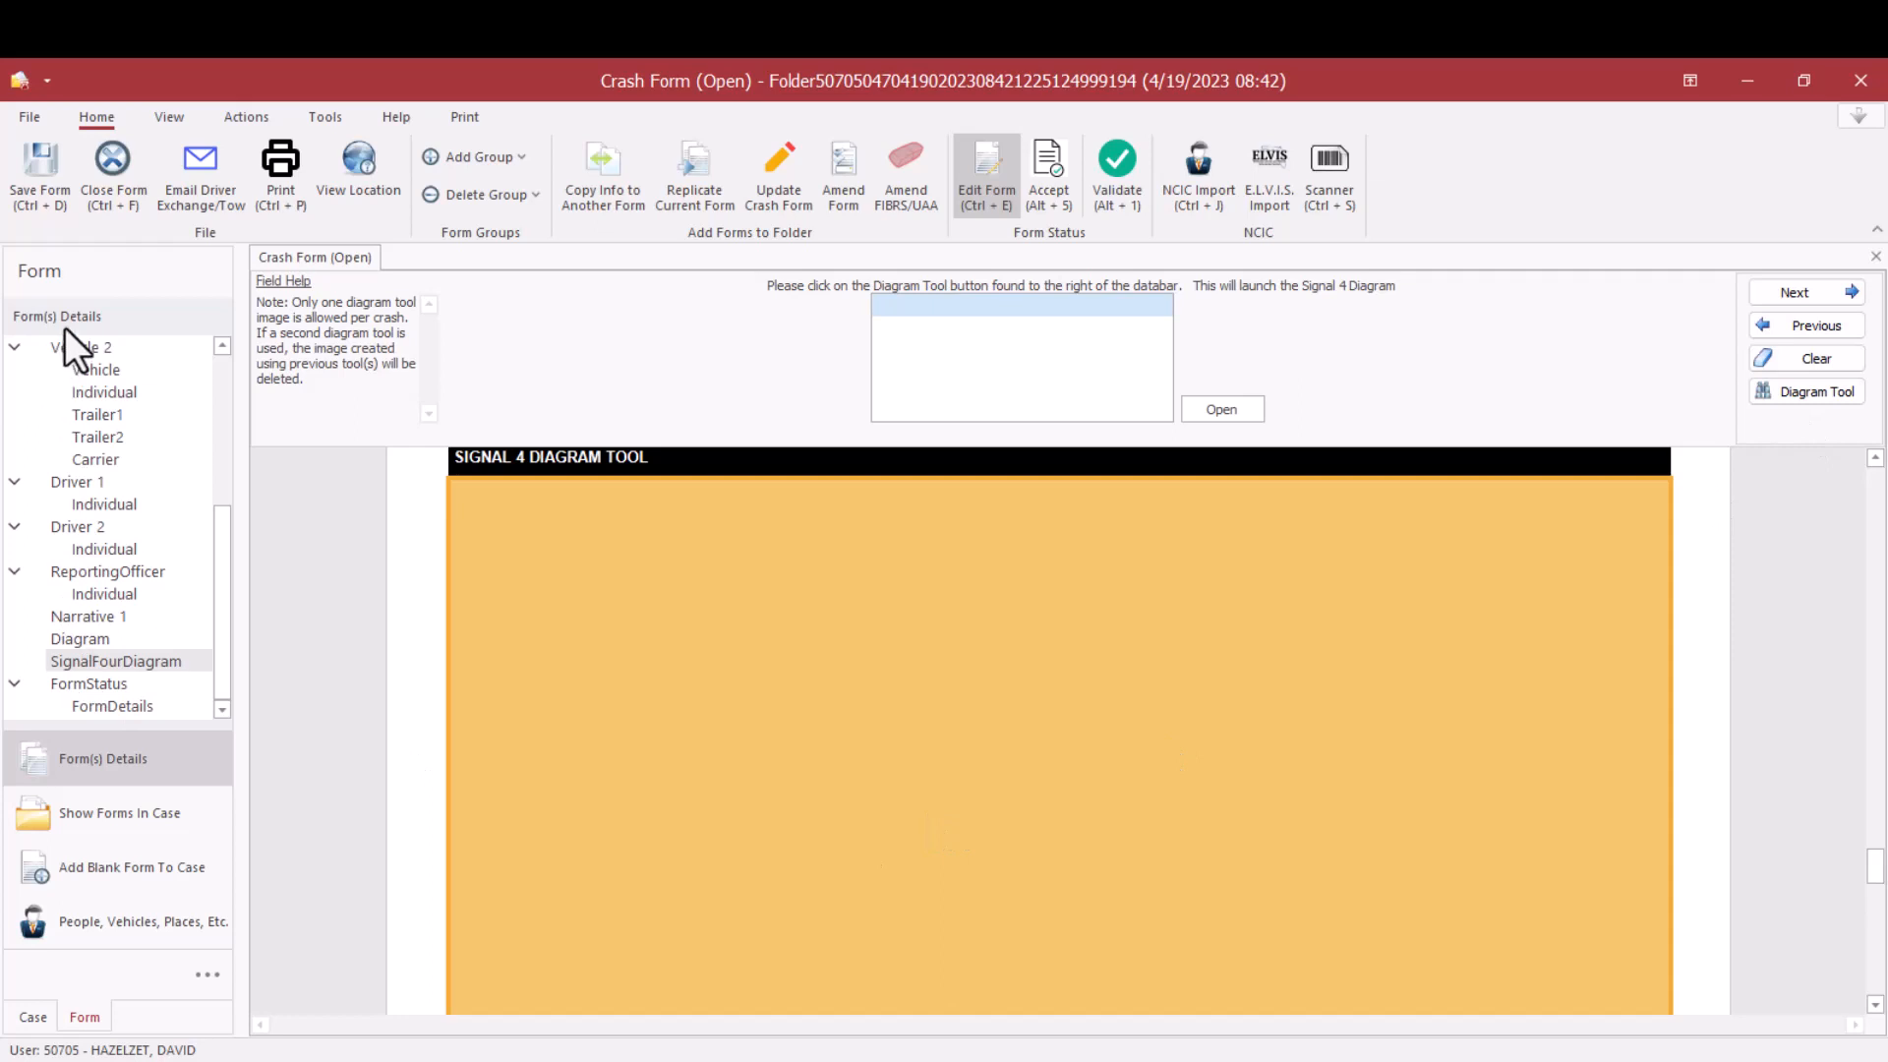
pyautogui.moveTo(147, 685)
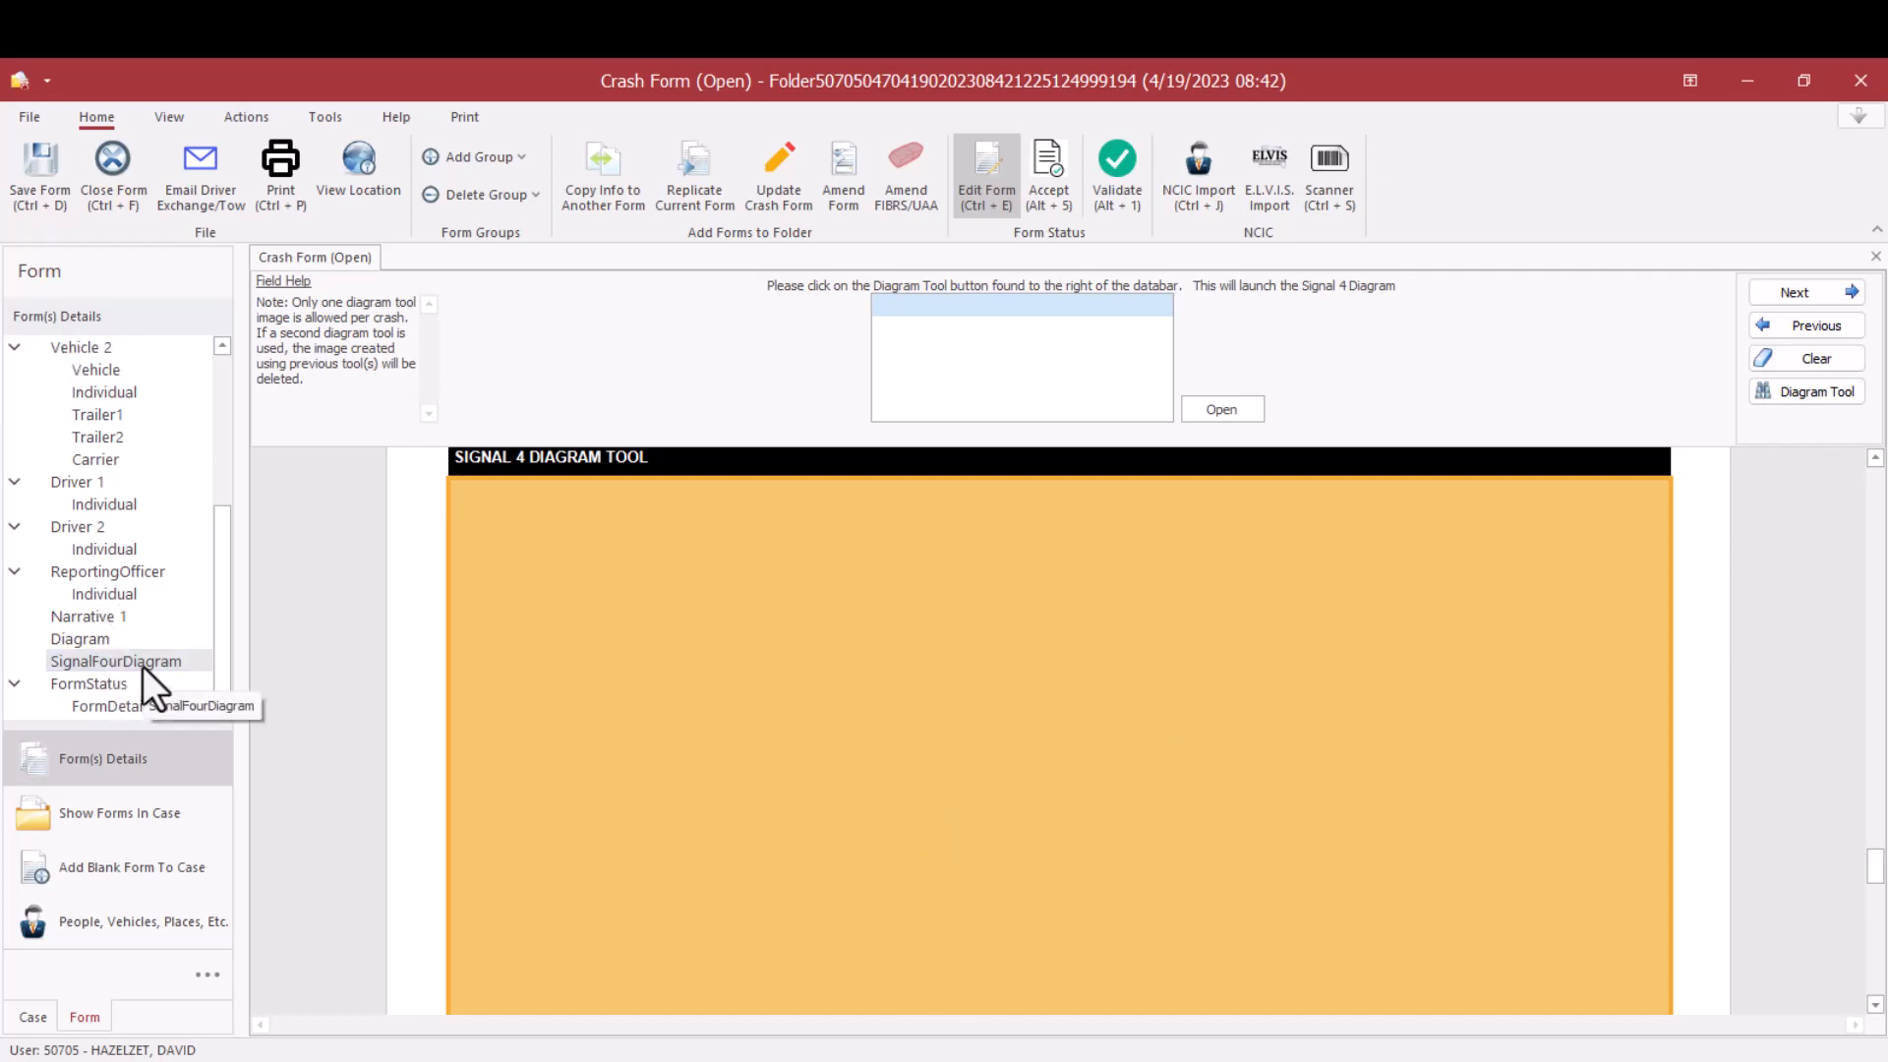
pyautogui.moveTo(902, 702)
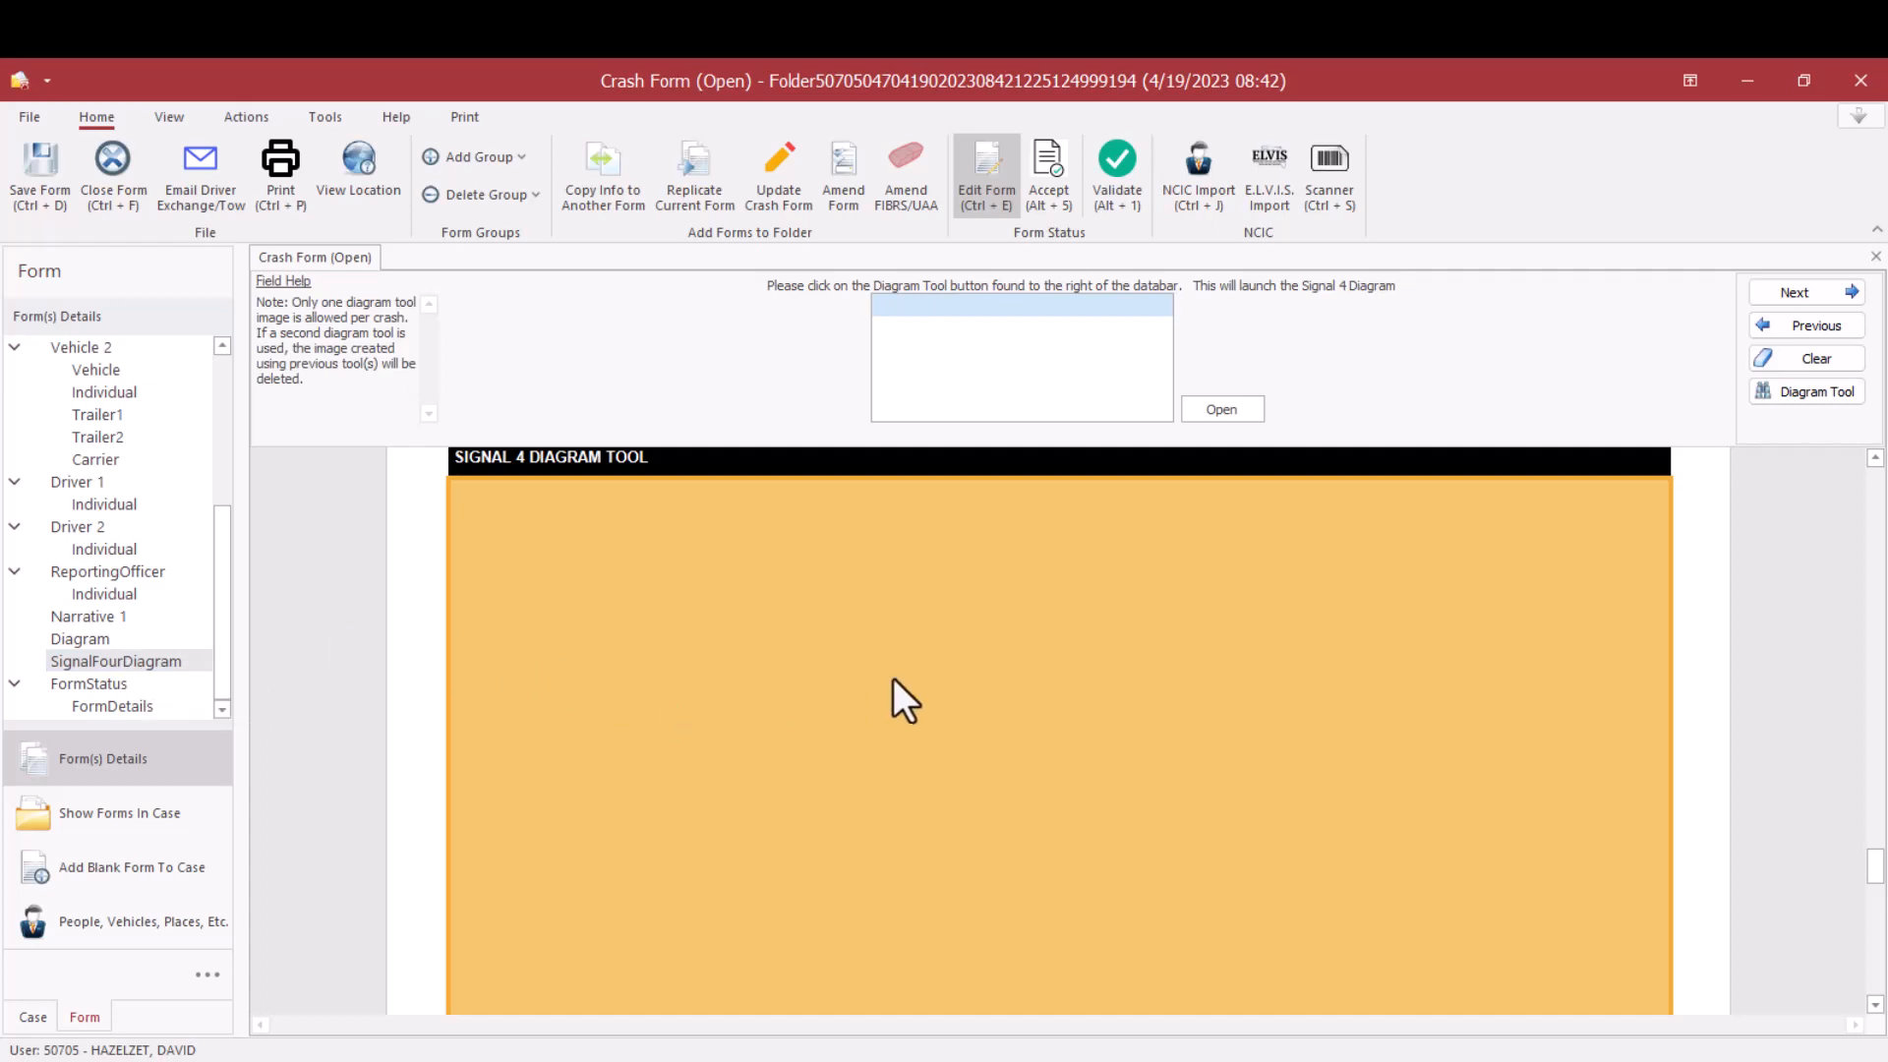
pyautogui.moveTo(1608, 499)
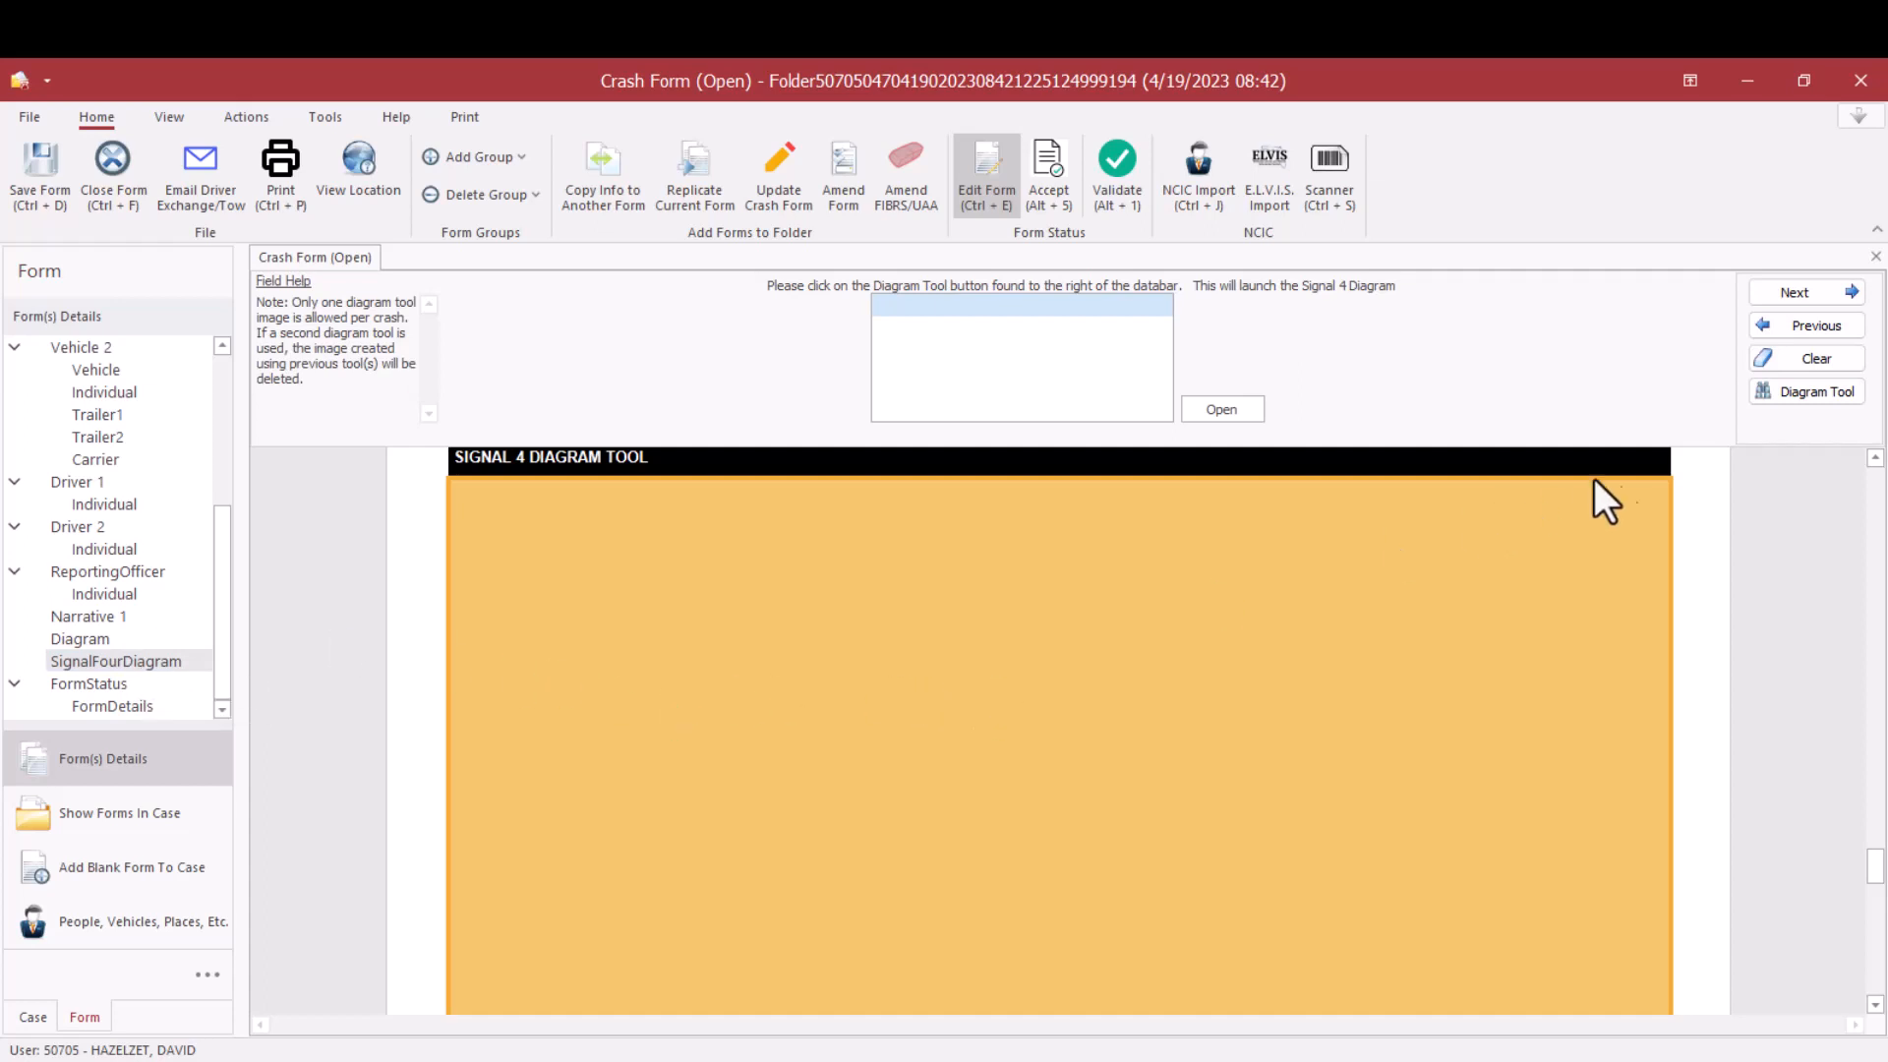